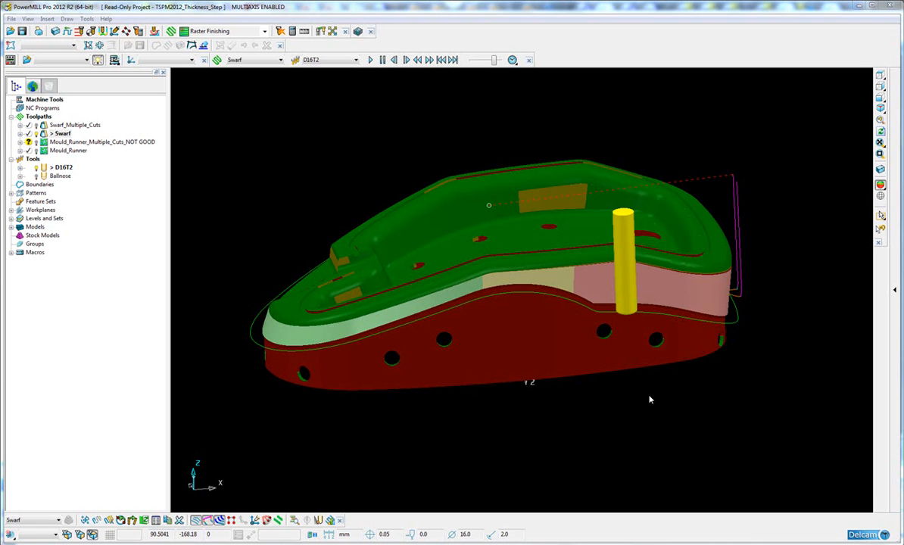
{"action": "mouse_move", "coordinate": [634, 397]}
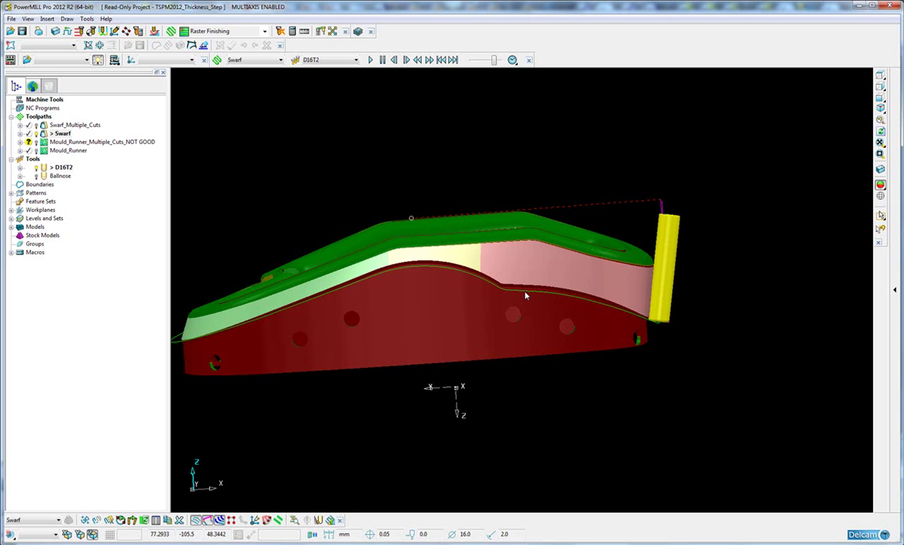
{"action": "mouse_move", "coordinate": [688, 383]}
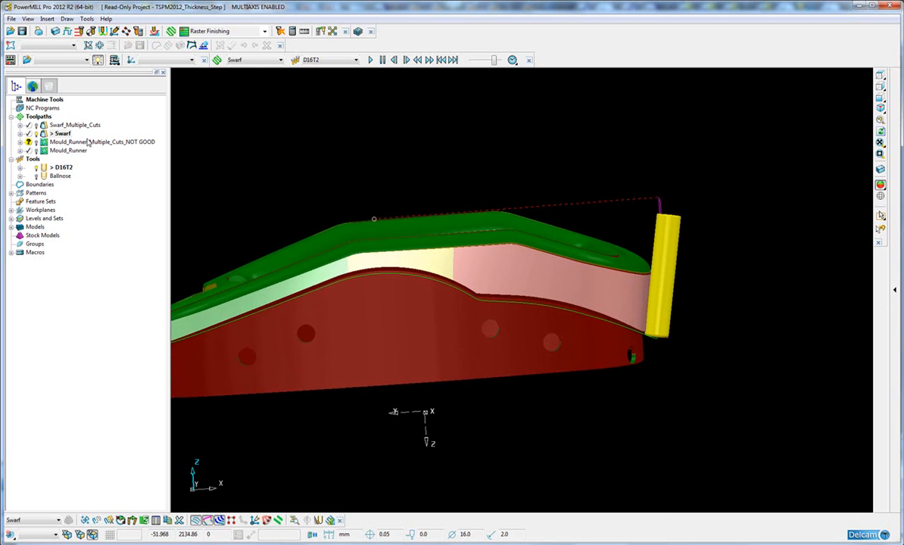
Display Swarf_Multiple_Cuts and make it the active toolpath
{"action": "left_click", "coordinate": [81, 125]}
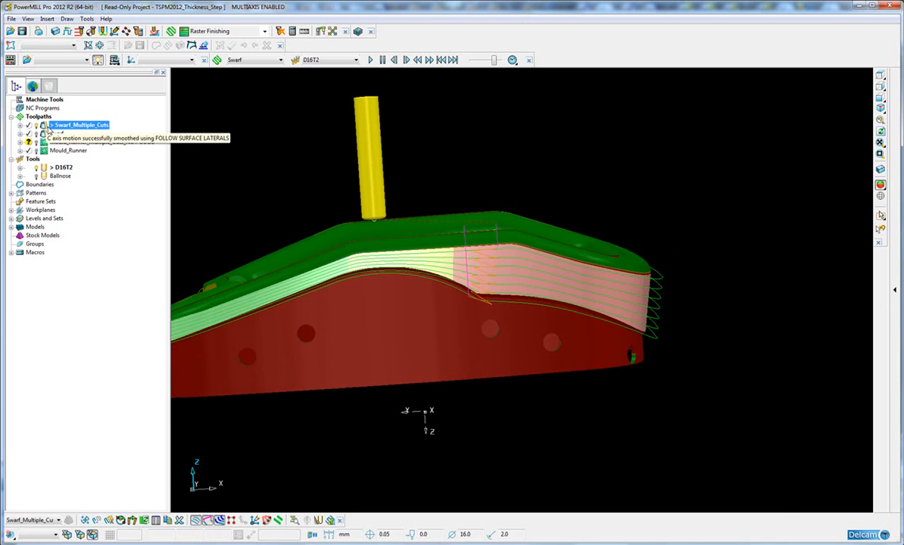
{"action": "right_click", "coordinate": [81, 125]}
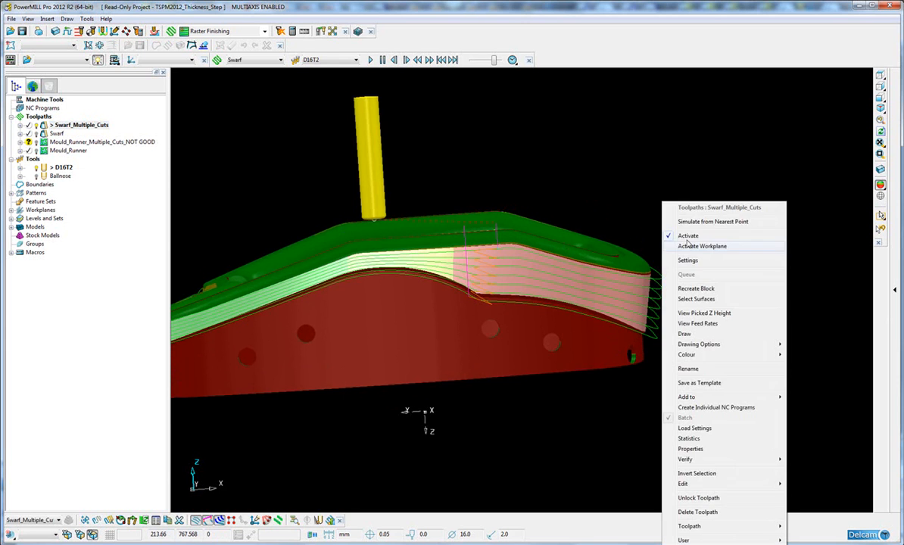
{"action": "left_click", "coordinate": [688, 236]}
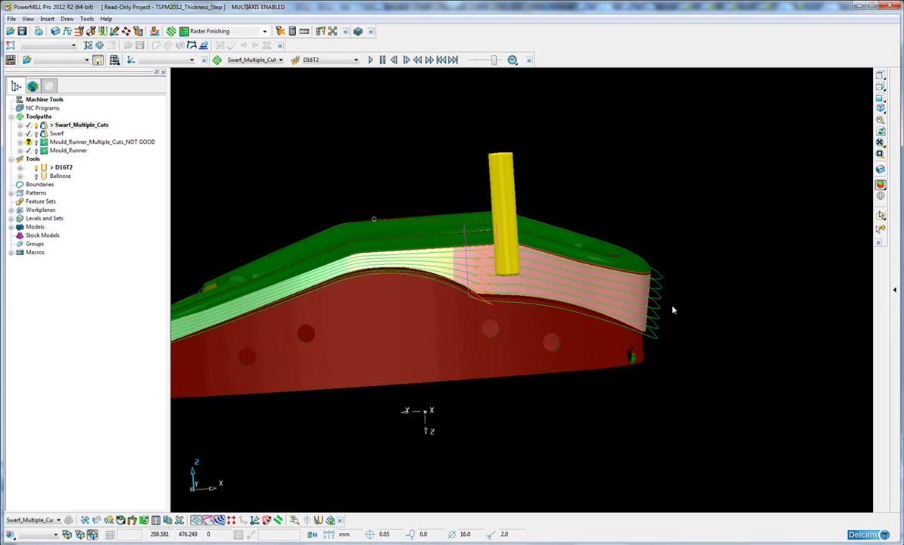
{"action": "mouse_move", "coordinate": [664, 334]}
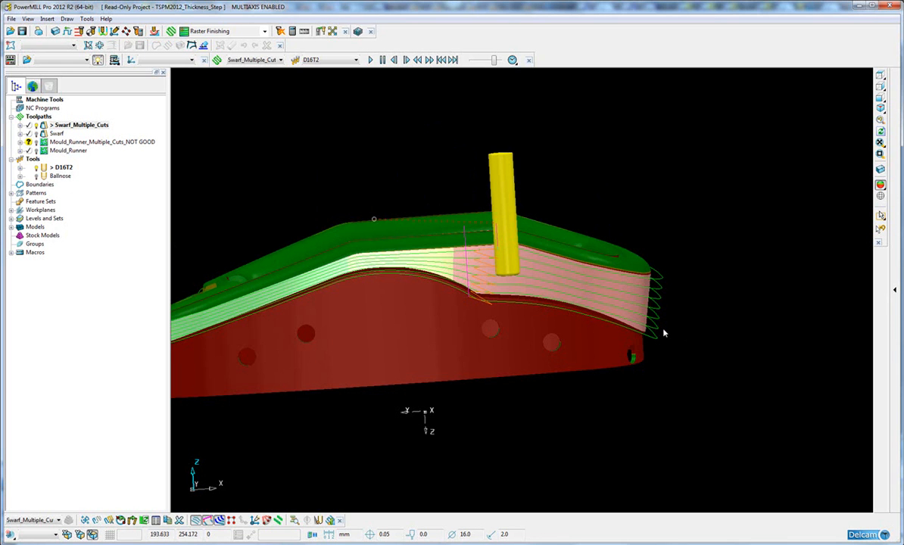
{"action": "mouse_move", "coordinate": [674, 365]}
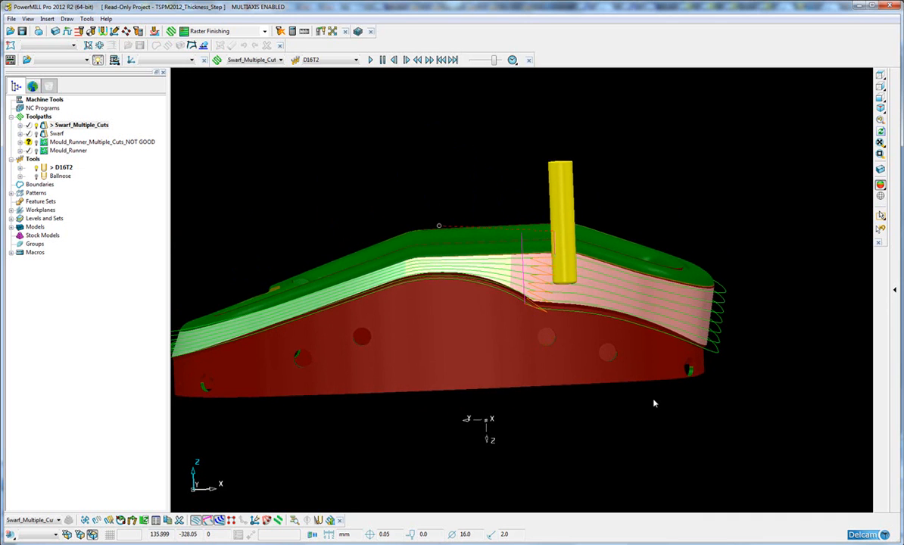
{"action": "mouse_move", "coordinate": [224, 267]}
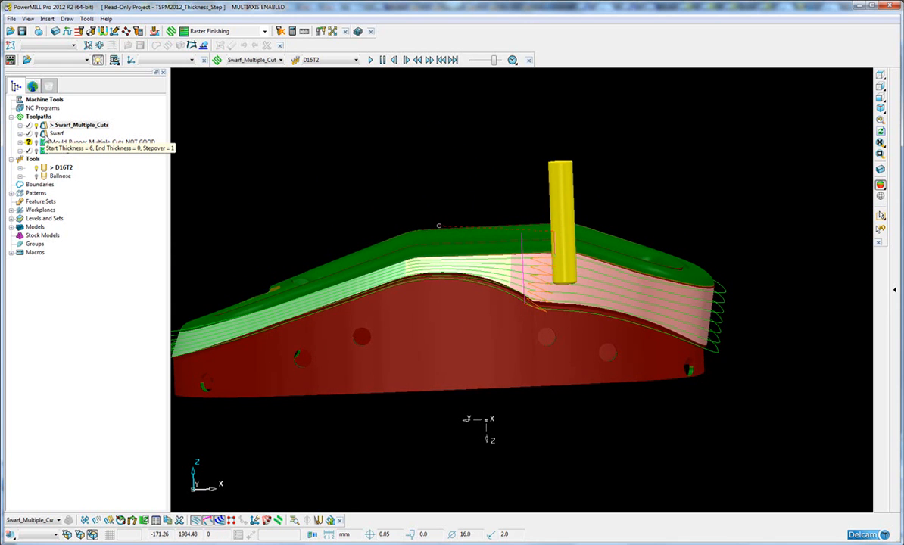
Reactivate Swarf and run the incrementing-thickness stepover macro with start thickness 6
{"action": "left_click", "coordinate": [56, 133]}
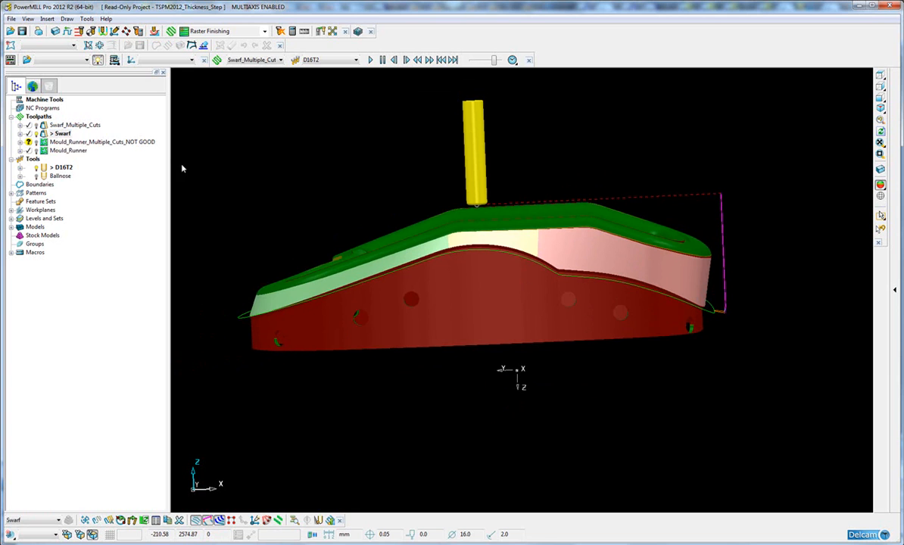
{"action": "right_click", "coordinate": [63, 134]}
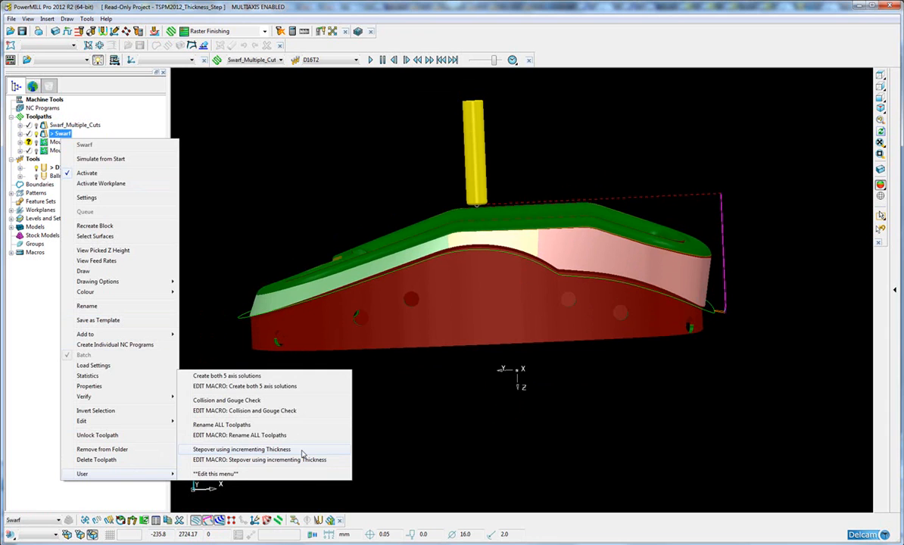
{"action": "left_click", "coordinate": [241, 449]}
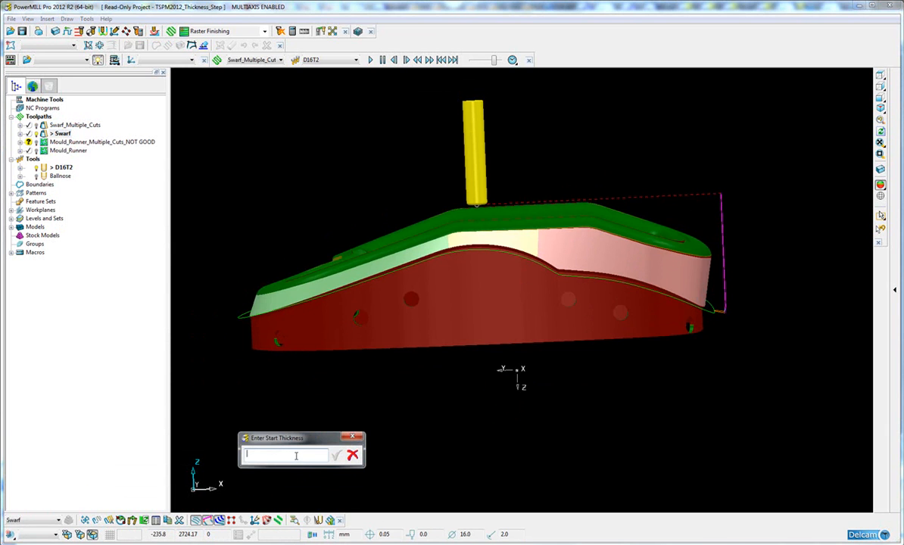
{"action": "type", "text": "6"}
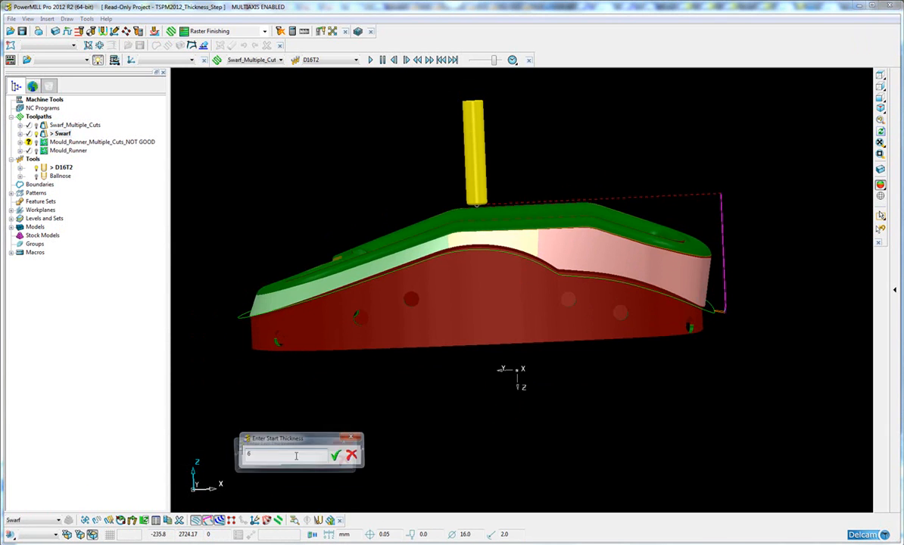
{"action": "left_click", "coordinate": [336, 456]}
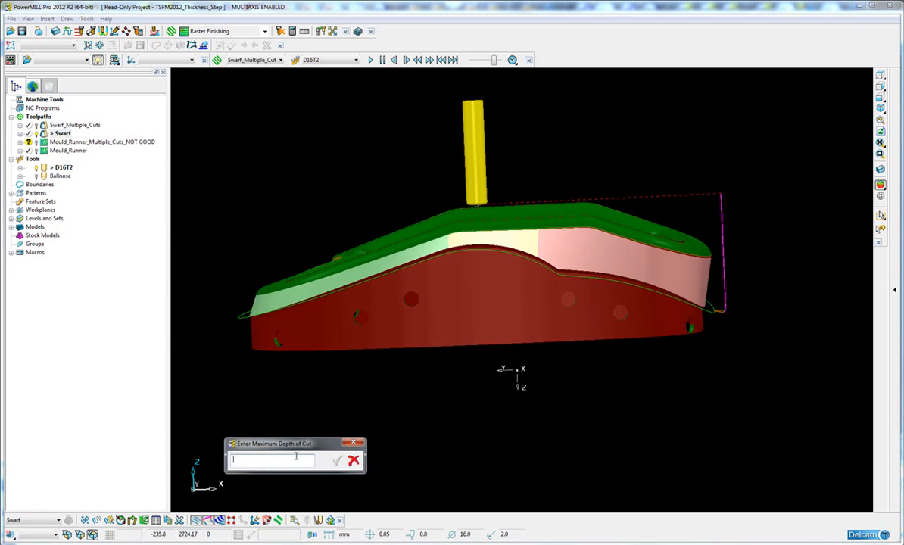
{"action": "left_click", "coordinate": [336, 461]}
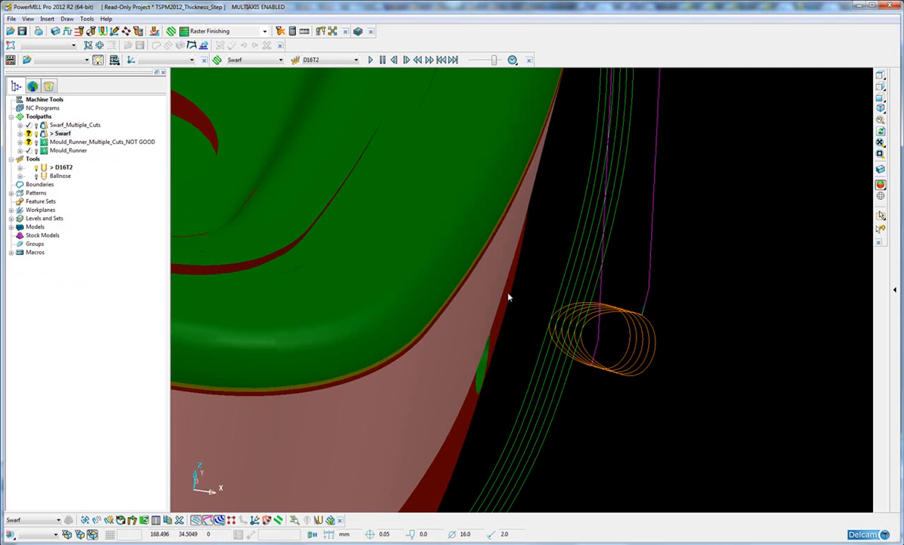
{"action": "mouse_move", "coordinate": [517, 311]}
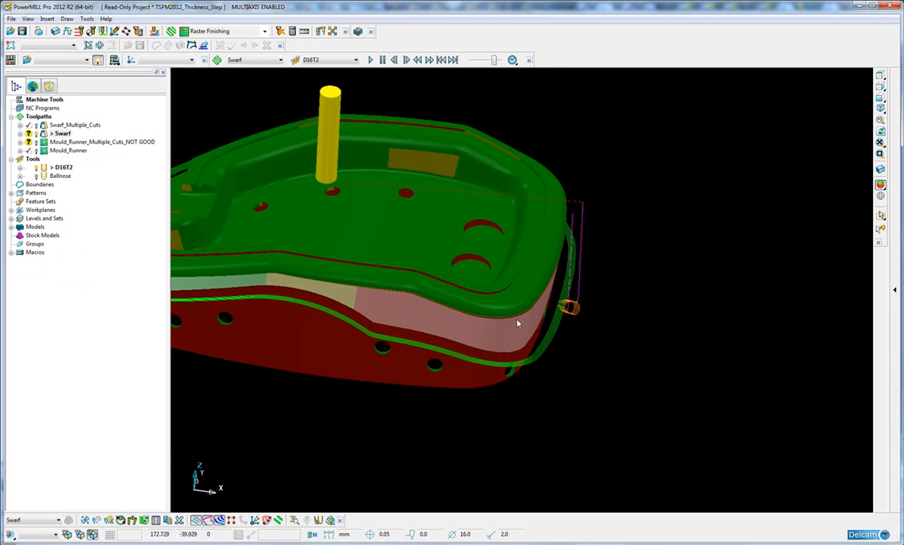
Start and play the Swarf toolpath simulation through its offset passes
{"action": "left_click", "coordinate": [371, 60]}
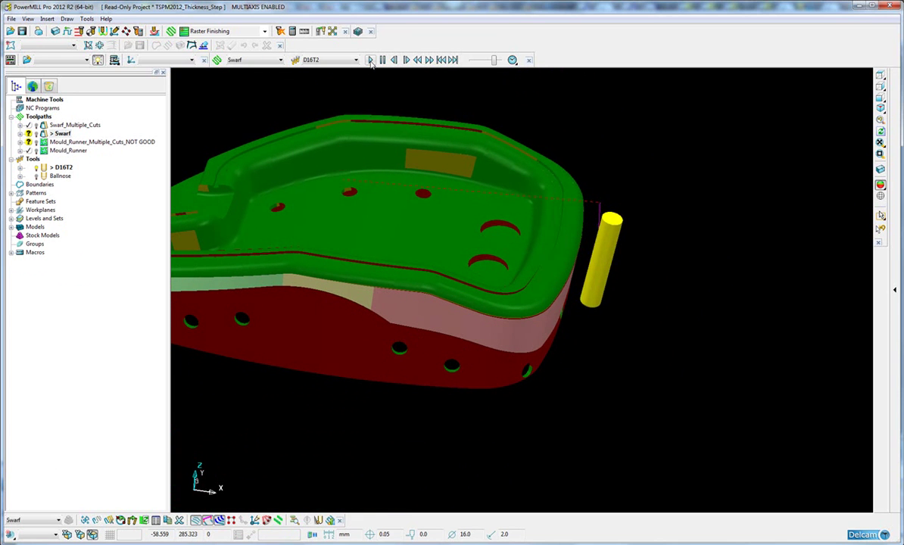
{"action": "left_click", "coordinate": [370, 60]}
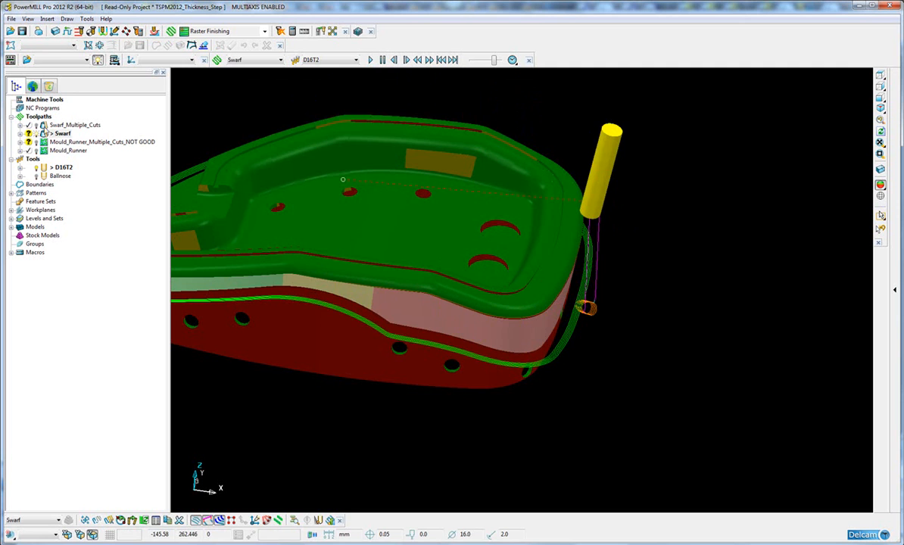
Run the stepover macro on Swarf_Multiple_Cuts, keeping default start thickness and end thickness 0
{"action": "left_click", "coordinate": [75, 125]}
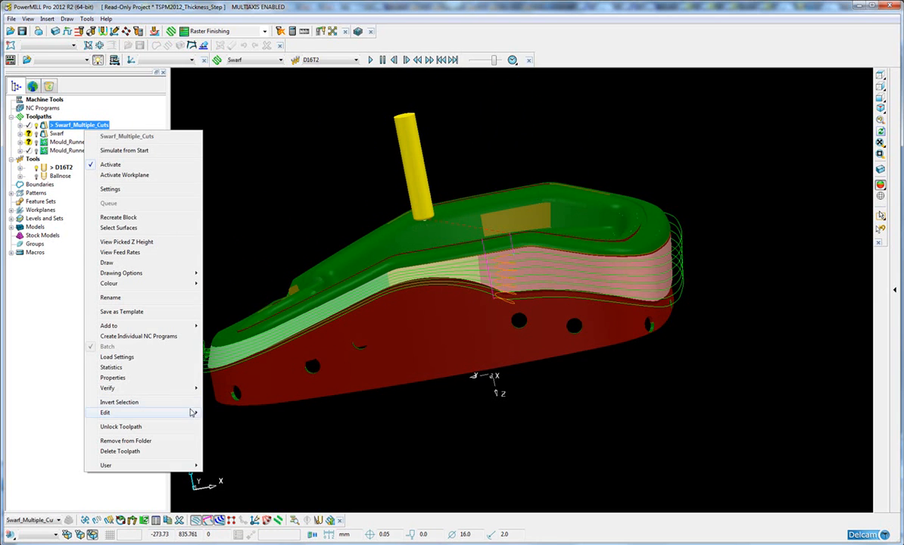
{"action": "left_click", "coordinate": [105, 412]}
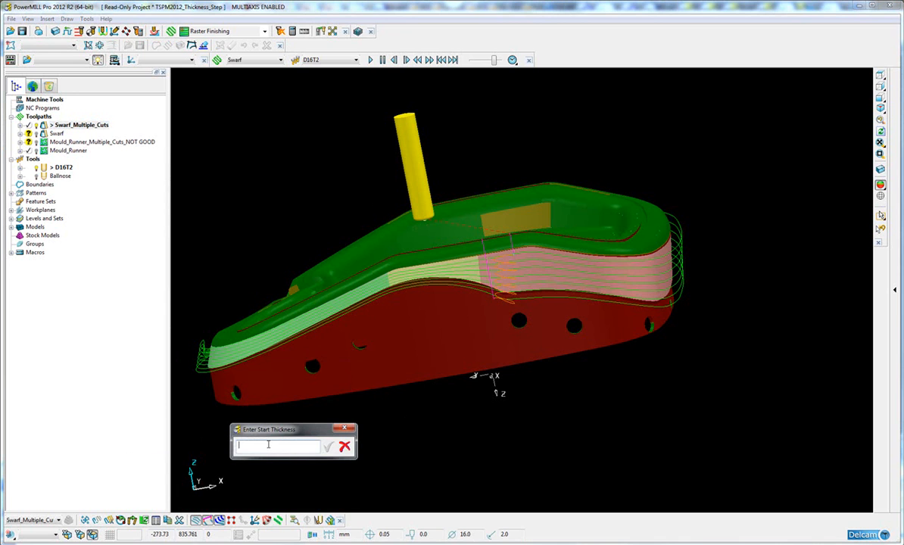
{"action": "left_click", "coordinate": [329, 446]}
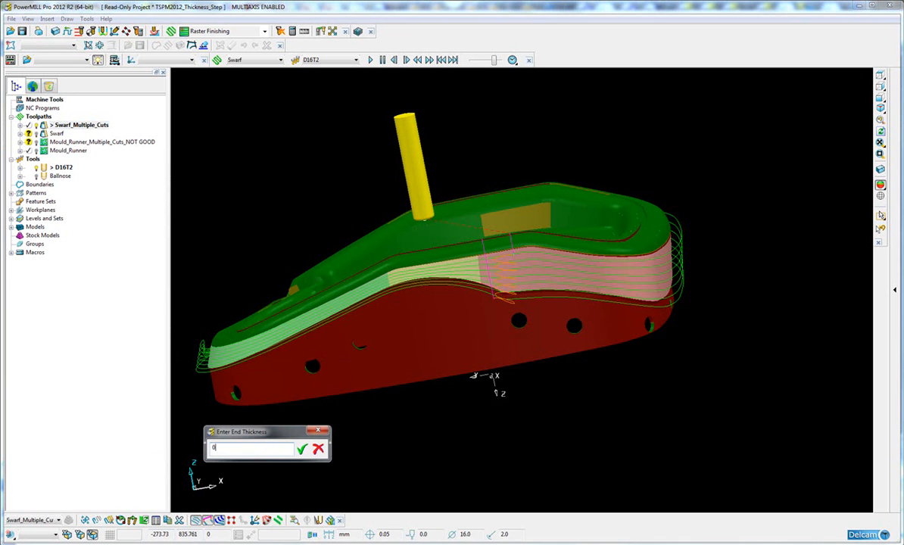
{"action": "left_click", "coordinate": [302, 449]}
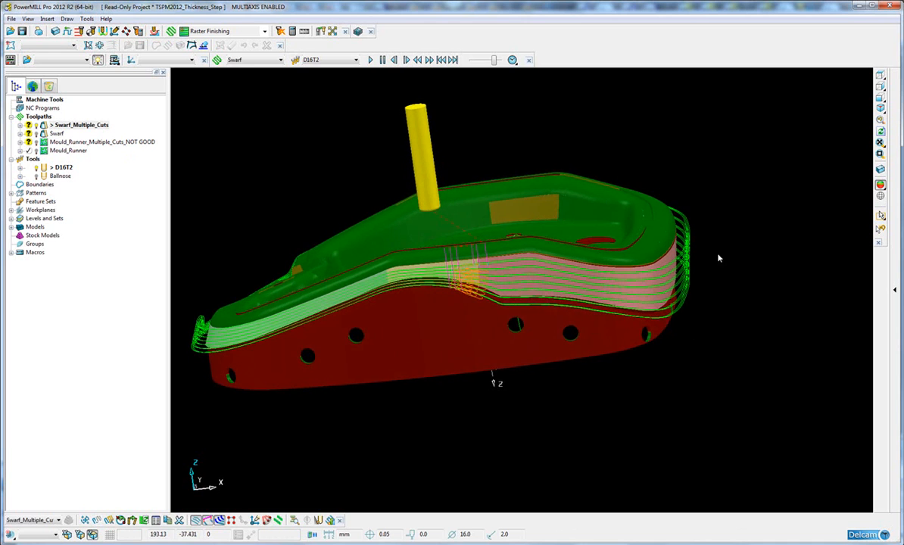
Zoom in on the stacked passes' lead moves beside the wall
{"action": "scroll", "scroll_direction": "up", "scroll_amount": 3}
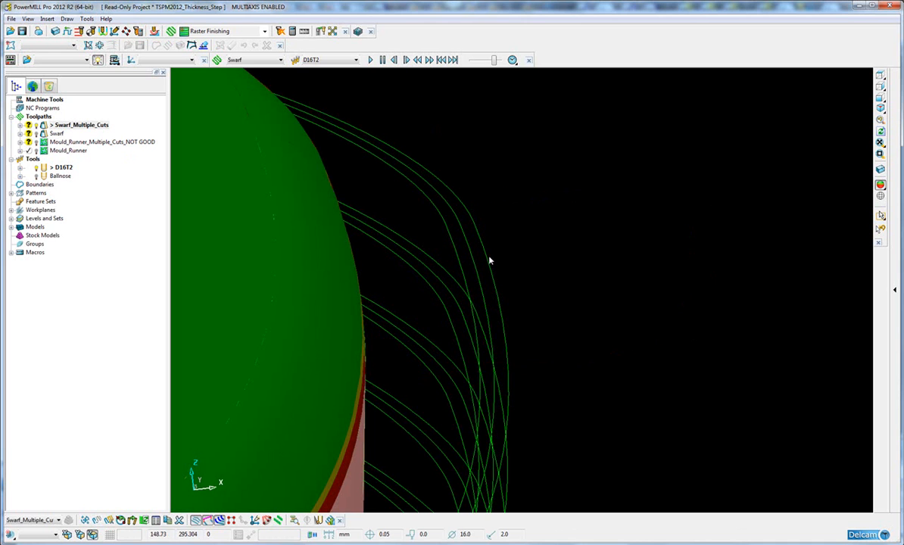
{"action": "mouse_move", "coordinate": [496, 318]}
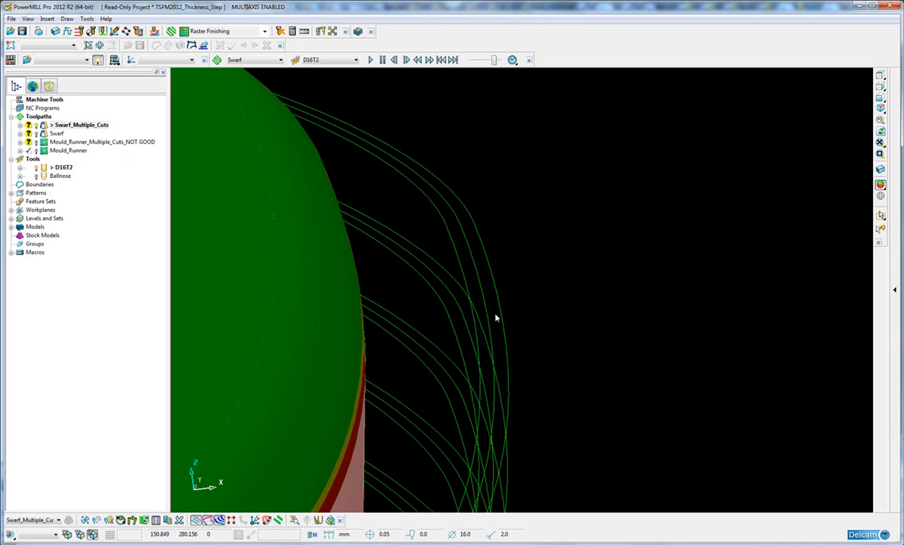
{"action": "mouse_move", "coordinate": [504, 305]}
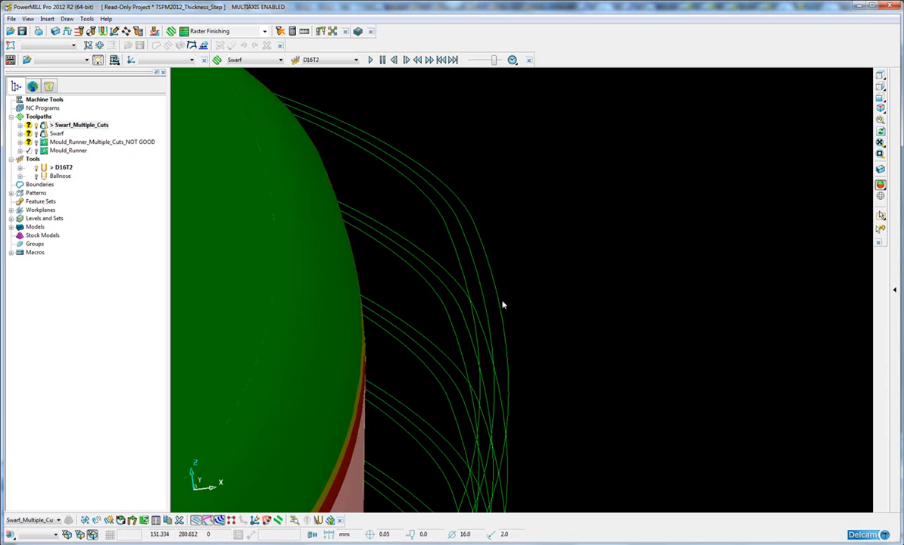
{"action": "mouse_move", "coordinate": [487, 273]}
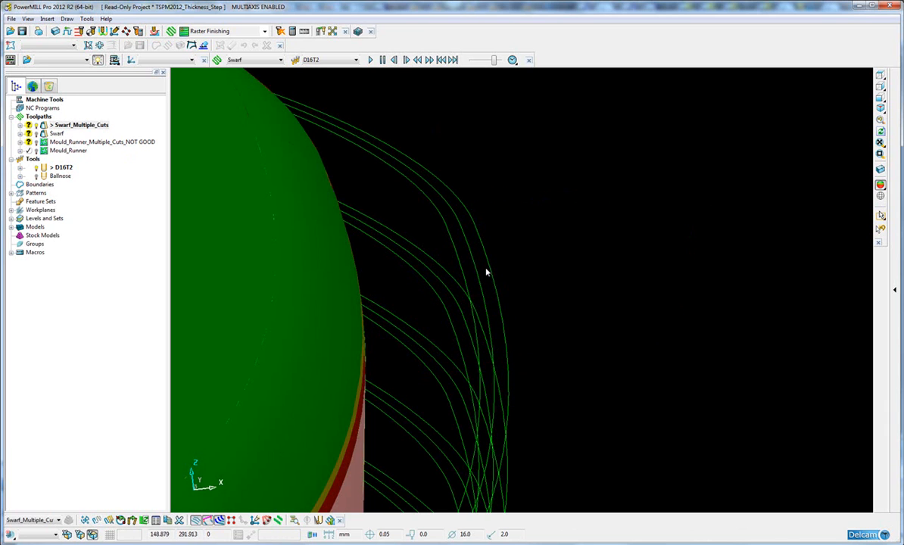
{"action": "mouse_move", "coordinate": [479, 287]}
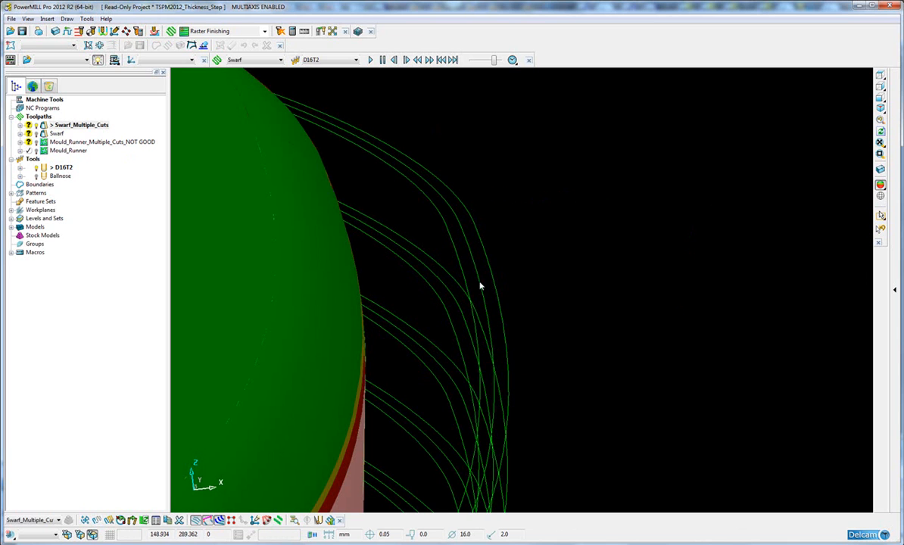
{"action": "mouse_move", "coordinate": [465, 258]}
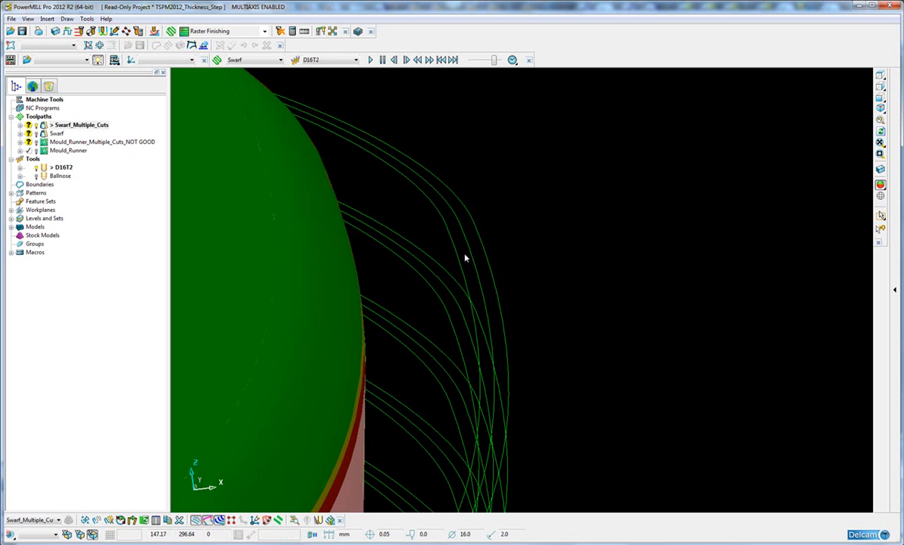
{"action": "mouse_move", "coordinate": [462, 277]}
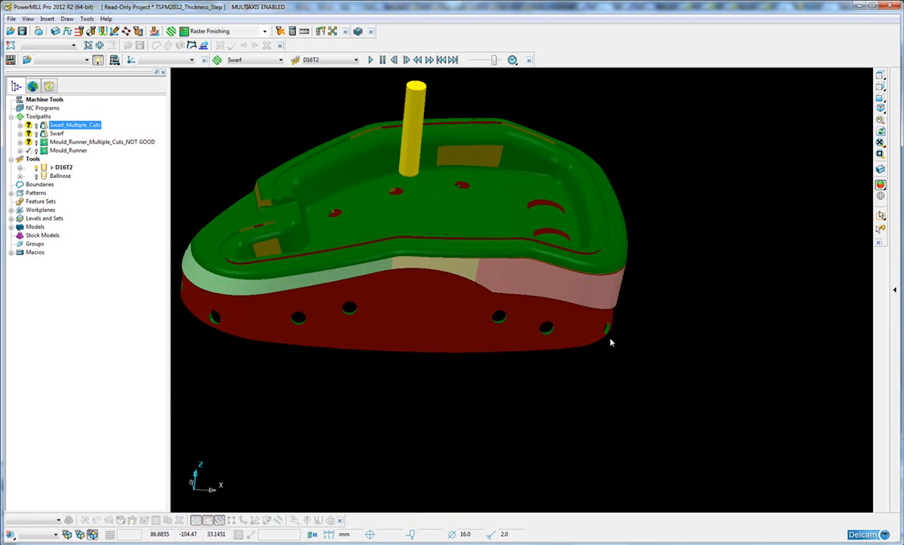
Solo the Runner level and orbit around the runner surfaces
{"action": "left_click_drag", "start_coordinate": [611, 343], "coordinate": [536, 330]}
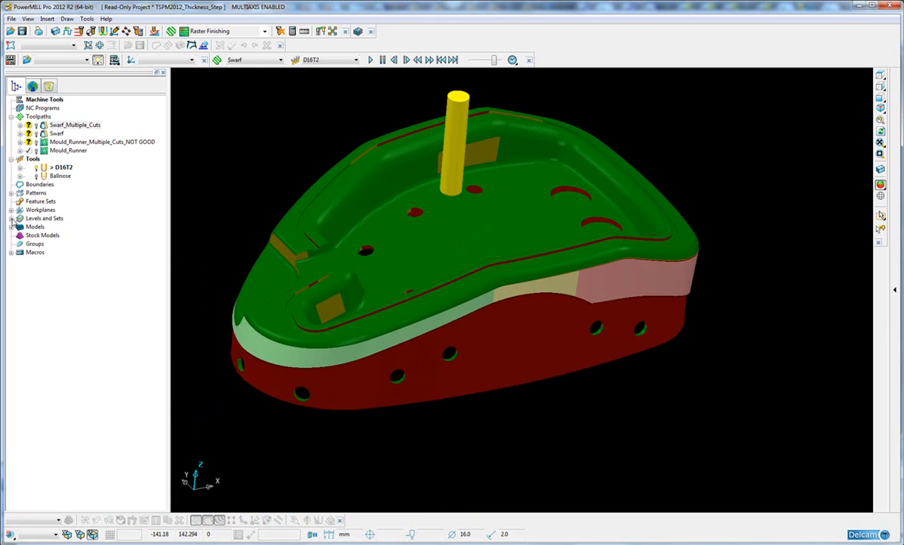
{"action": "right_click", "coordinate": [59, 235]}
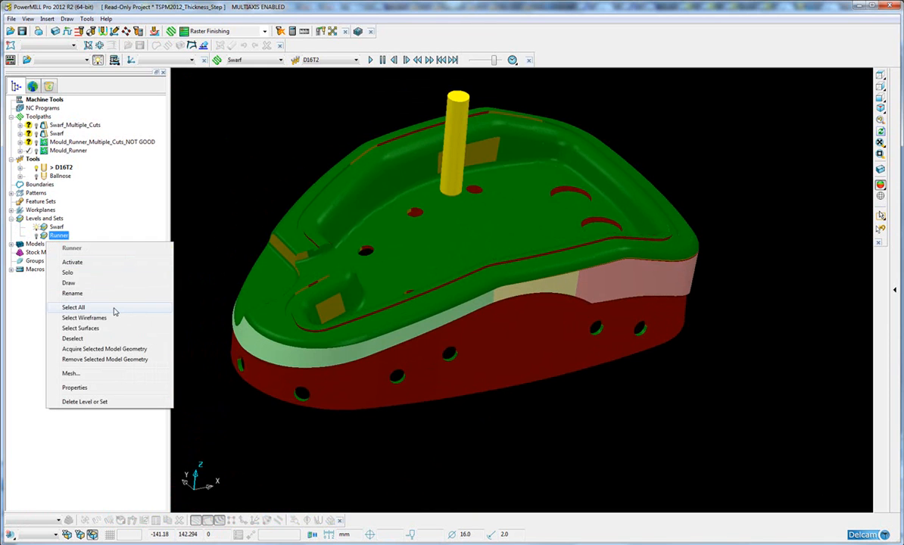
{"action": "mouse_move", "coordinate": [119, 293]}
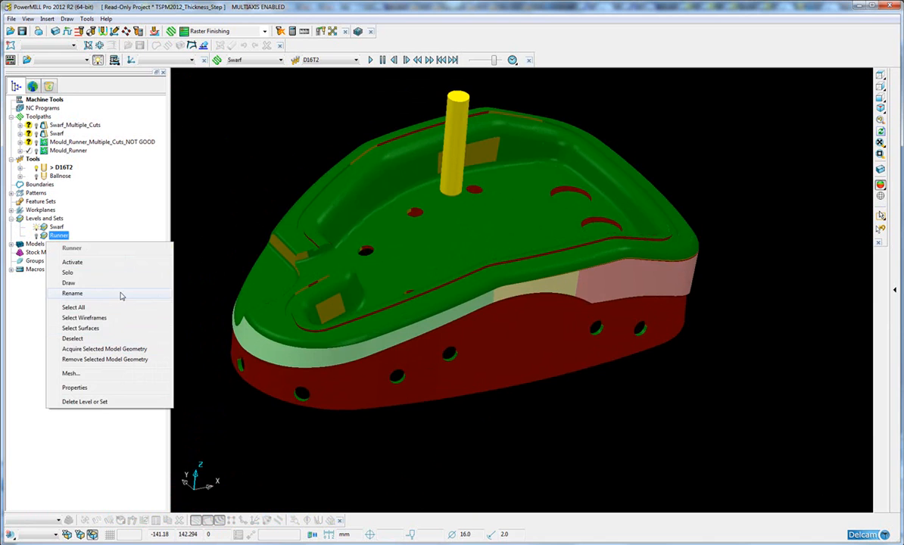
{"action": "left_click", "coordinate": [68, 272]}
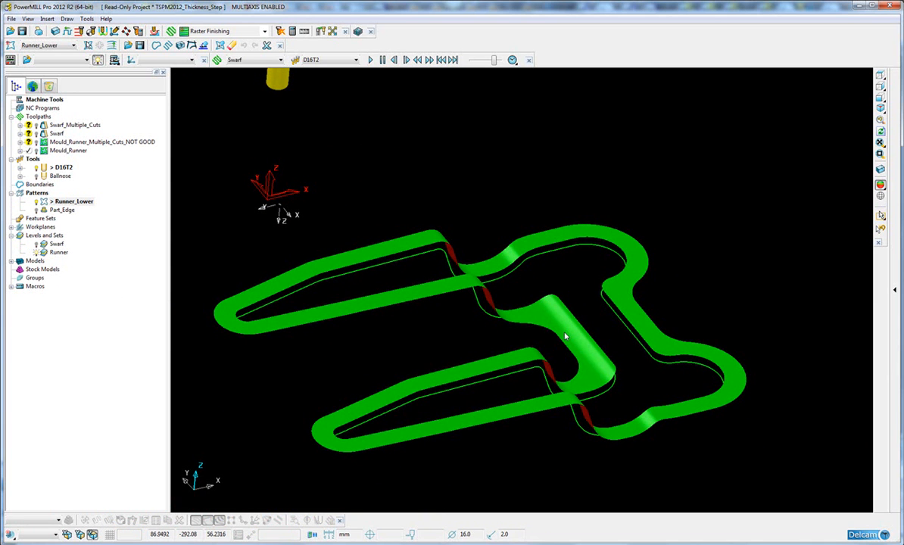
{"action": "mouse_move", "coordinate": [564, 336]}
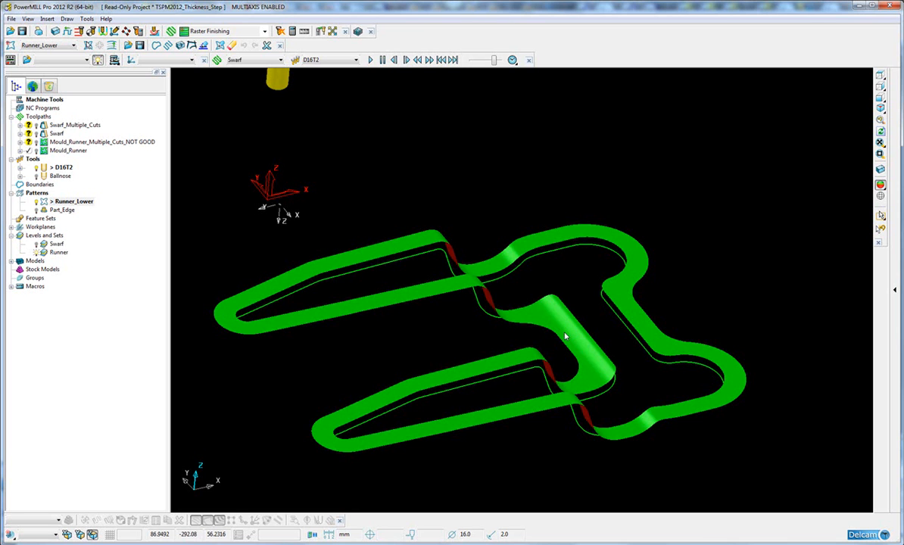
{"action": "mouse_move", "coordinate": [403, 261]}
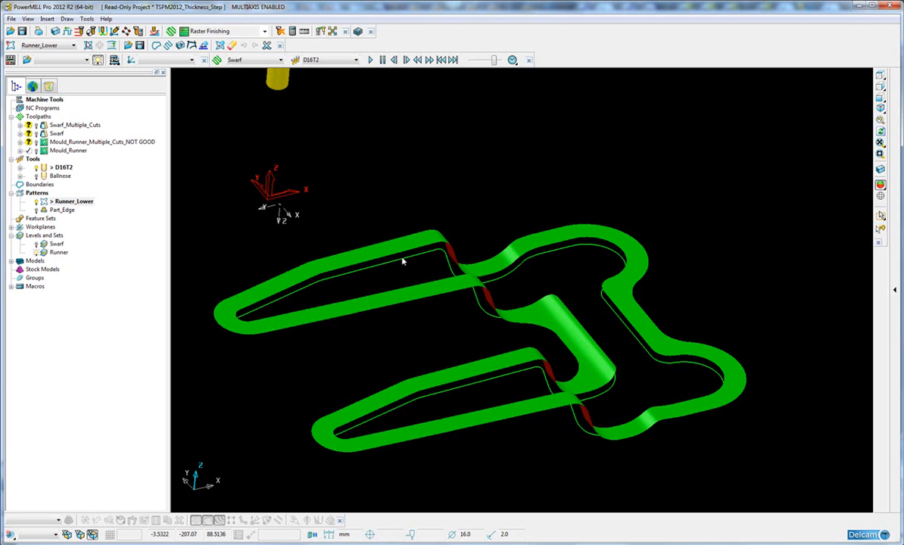
{"action": "mouse_move", "coordinate": [466, 258]}
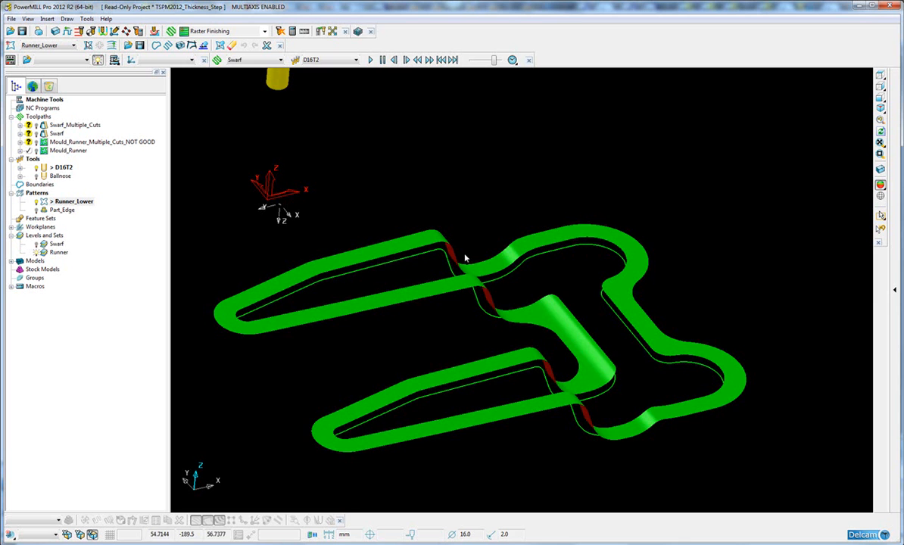
{"action": "left_click_drag", "start_coordinate": [466, 257], "coordinate": [543, 328]}
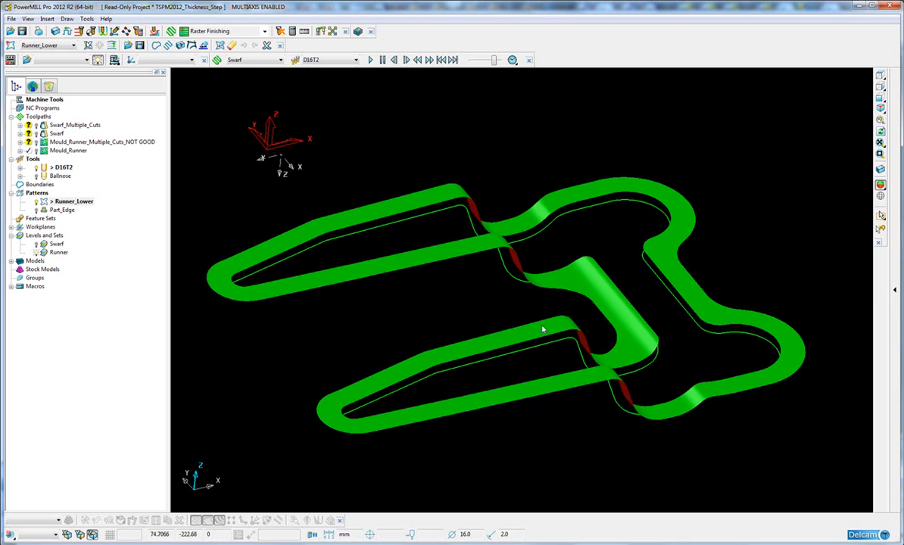
{"action": "left_click_drag", "start_coordinate": [542, 330], "coordinate": [568, 247]}
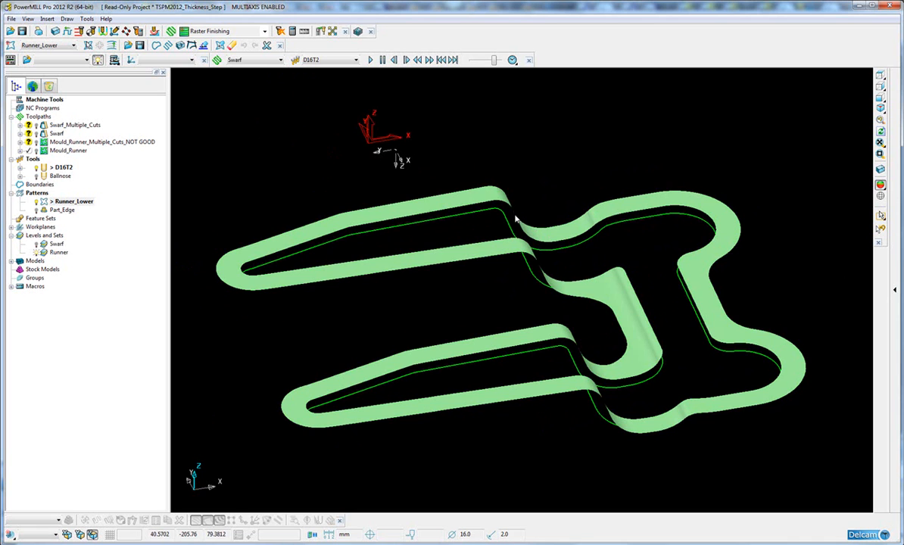
{"action": "mouse_move", "coordinate": [509, 228]}
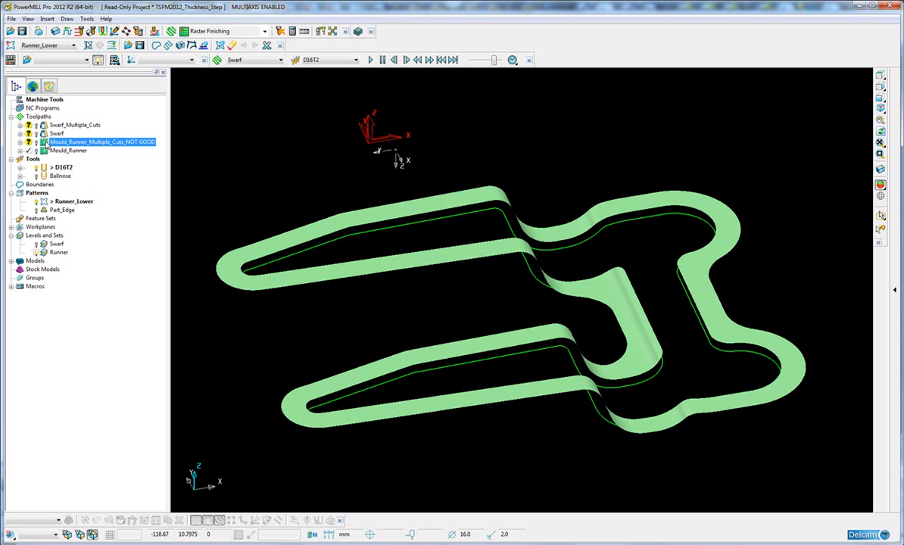
Activate Mould_Runner_Multiple_Cuts_NOT GOOD and review its Multiple cuts settings
{"action": "right_click", "coordinate": [102, 142]}
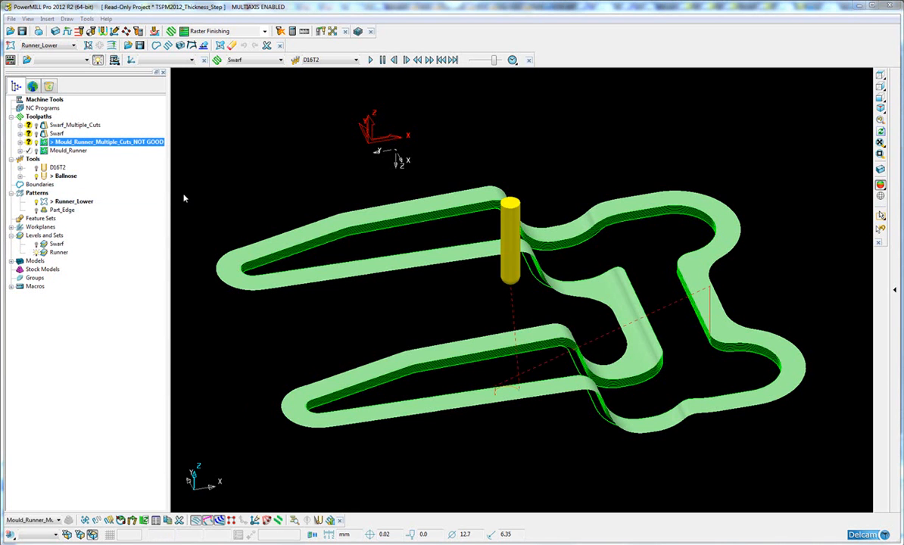
{"action": "double_click", "coordinate": [108, 142]}
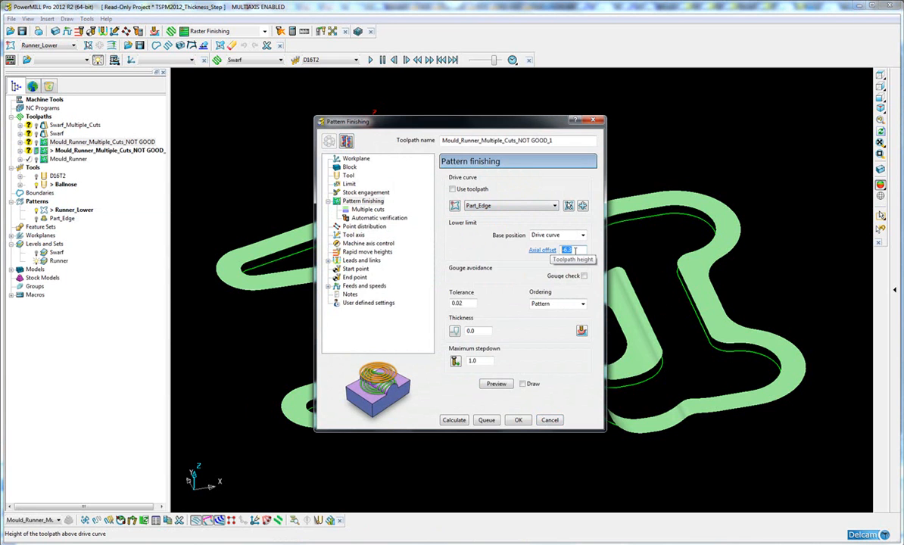
{"action": "mouse_move", "coordinate": [402, 227]}
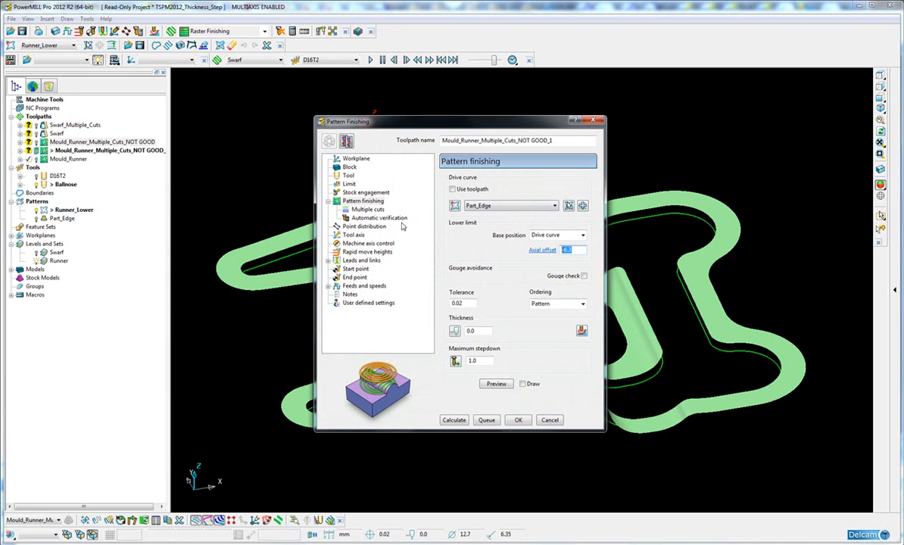
{"action": "mouse_move", "coordinate": [371, 216]}
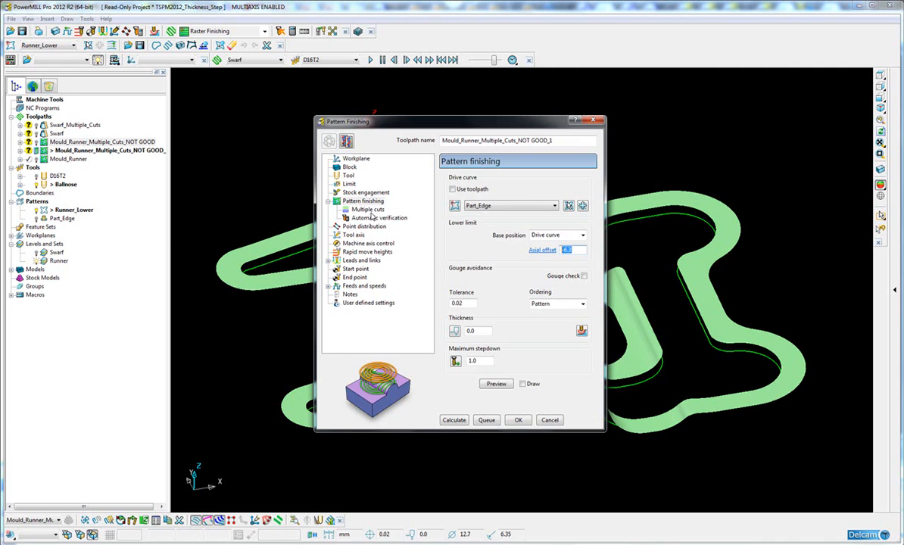
{"action": "left_click", "coordinate": [367, 210]}
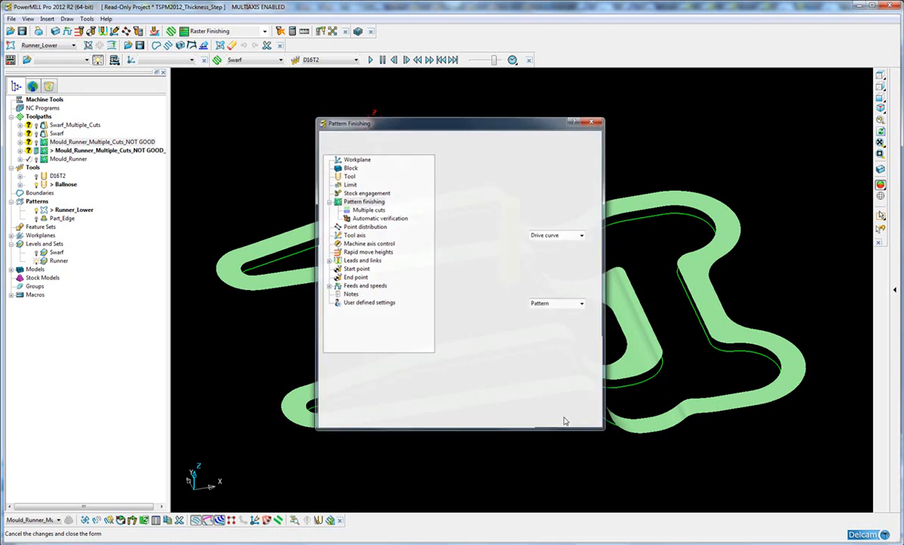
Cancel the Pattern Finishing form and zoom in on the runner's stacked passes
{"action": "left_click", "coordinate": [590, 122]}
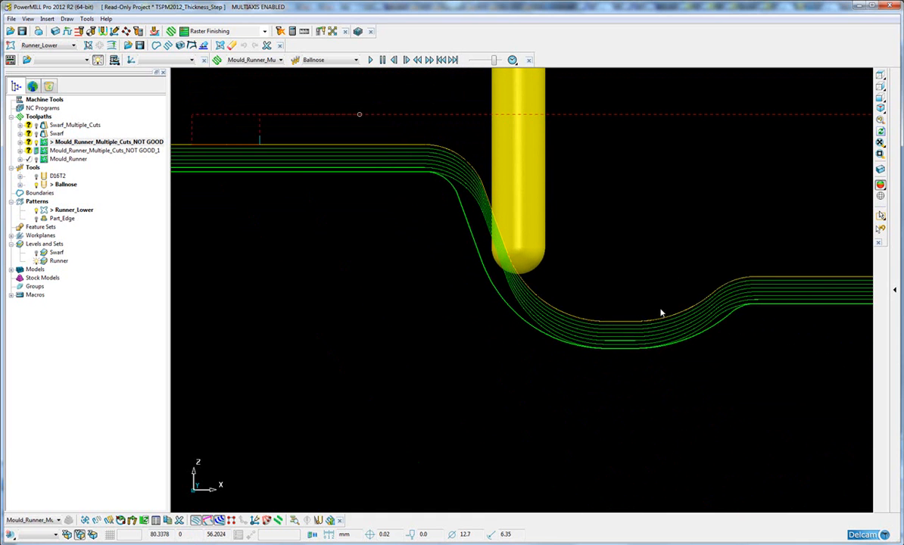
{"action": "scroll", "scroll_direction": "up", "scroll_amount": 3}
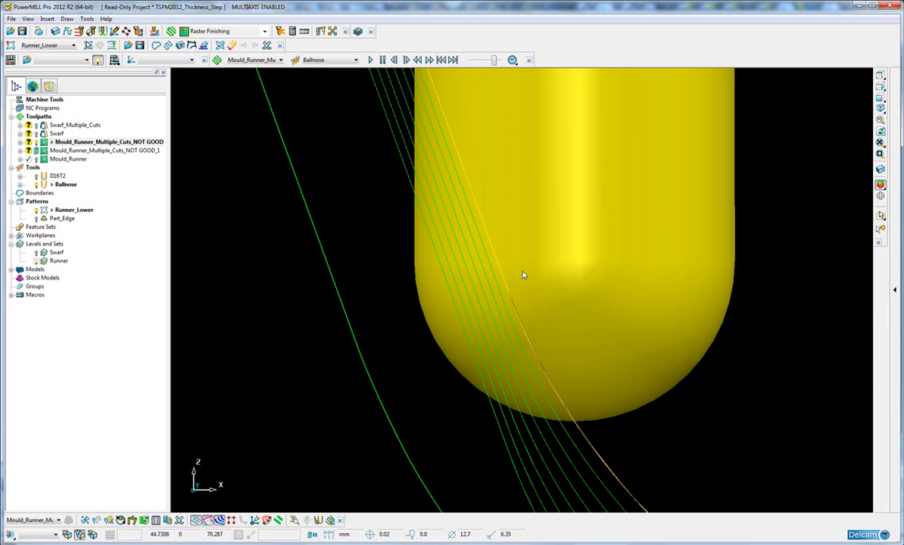
{"action": "mouse_move", "coordinate": [506, 285]}
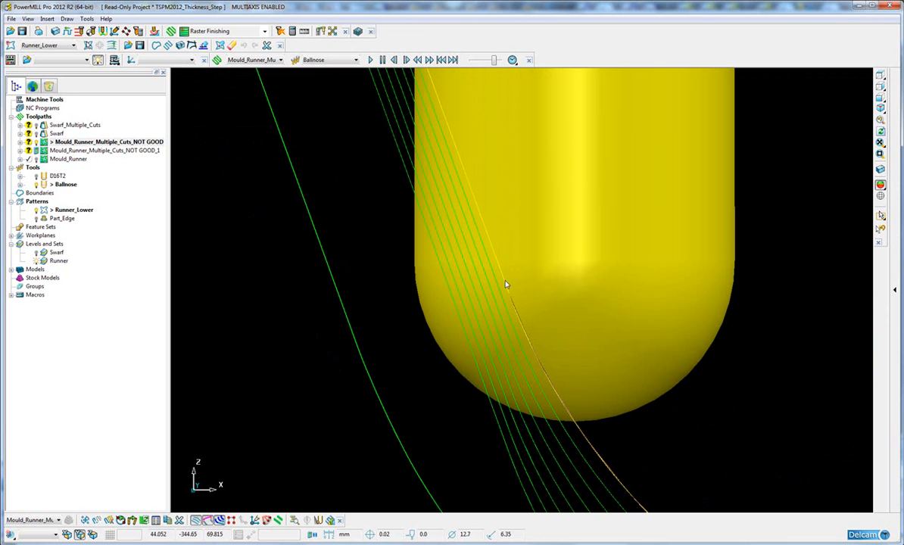
{"action": "mouse_move", "coordinate": [426, 326]}
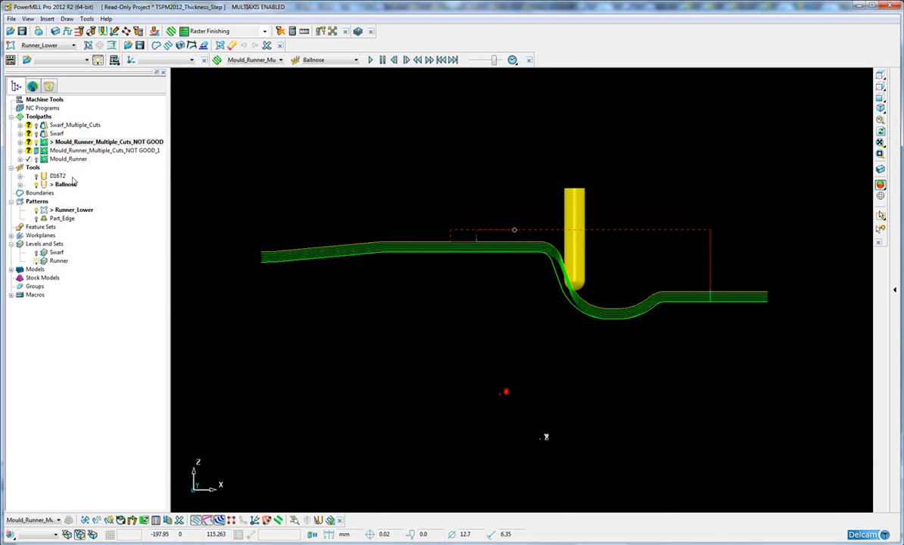
Activate Mould_Runner, zoom in on its passes, and bring up its context menu
{"action": "left_click", "coordinate": [68, 159]}
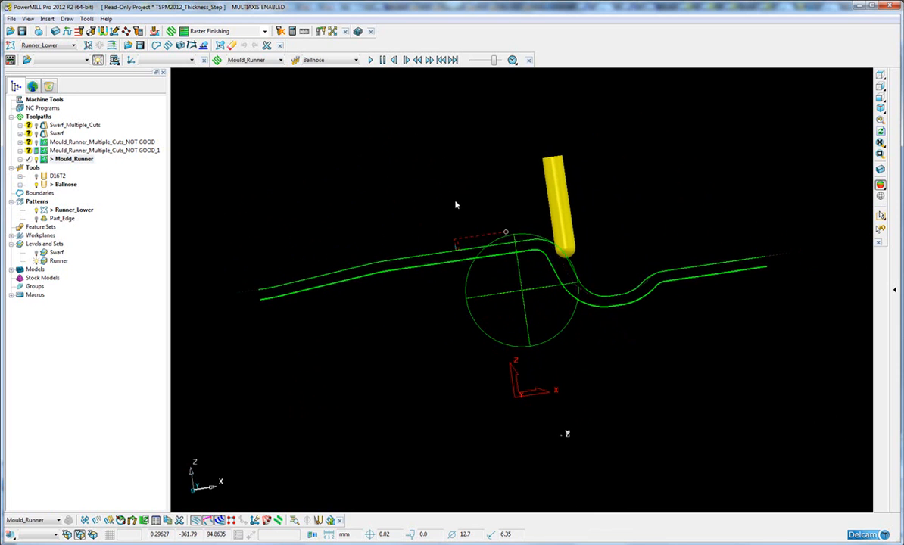
{"action": "scroll", "scroll_direction": "up", "scroll_amount": 3}
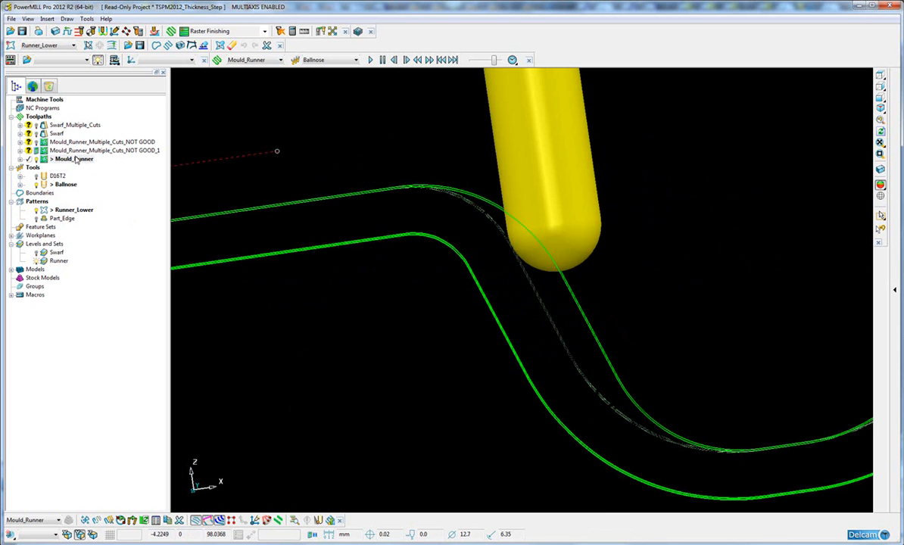
{"action": "right_click", "coordinate": [73, 159]}
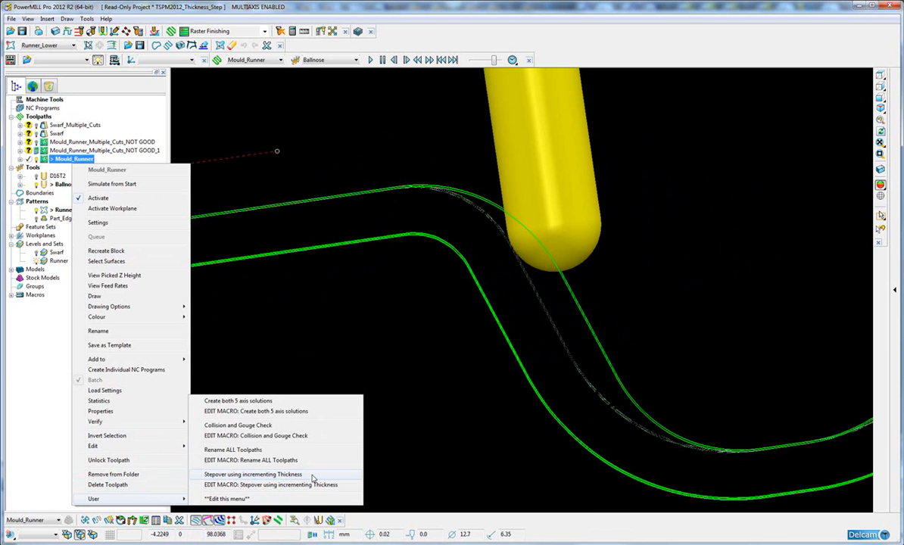
Run the stepover macro on Mould_Runner: end thickness -7 capped to -6.27, max depth 1
{"action": "left_click", "coordinate": [253, 474]}
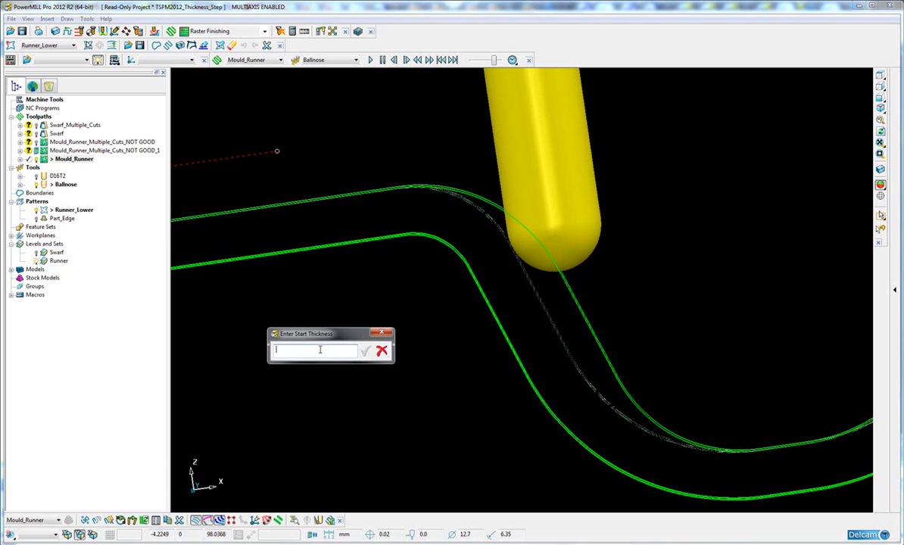
{"action": "left_click", "coordinate": [366, 351]}
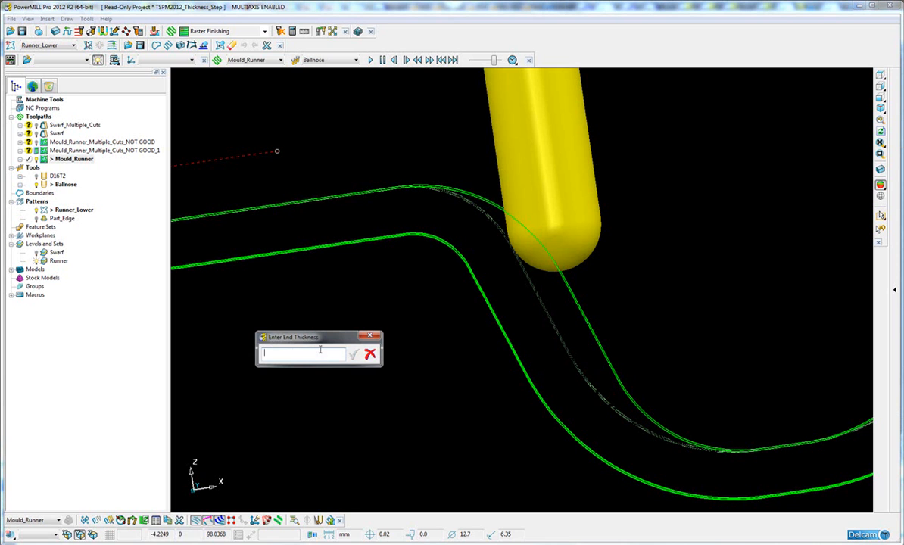
{"action": "type", "text": "-7"}
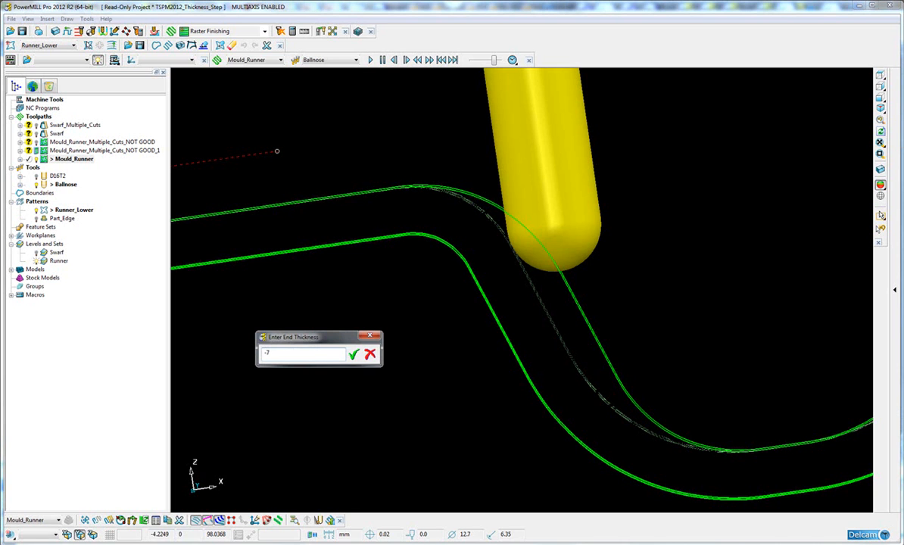
{"action": "left_click", "coordinate": [355, 354]}
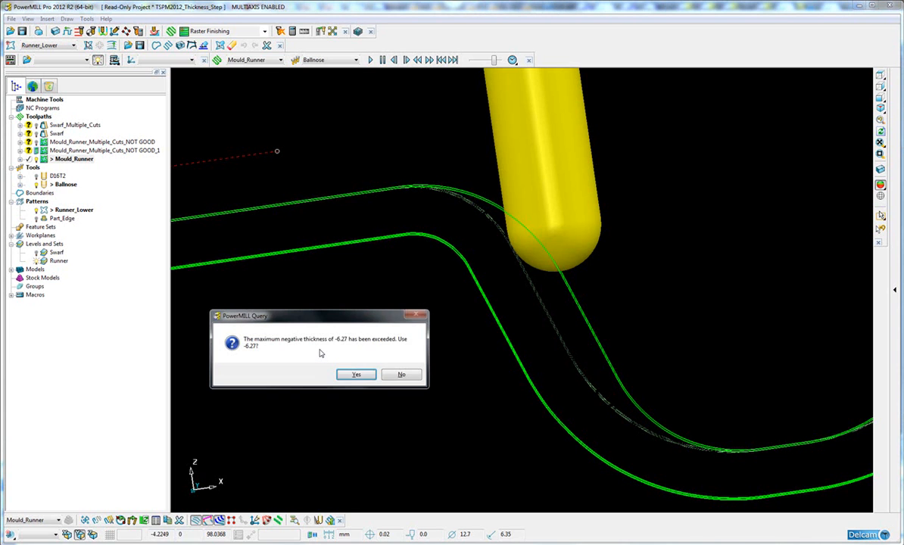
{"action": "left_click", "coordinate": [356, 374]}
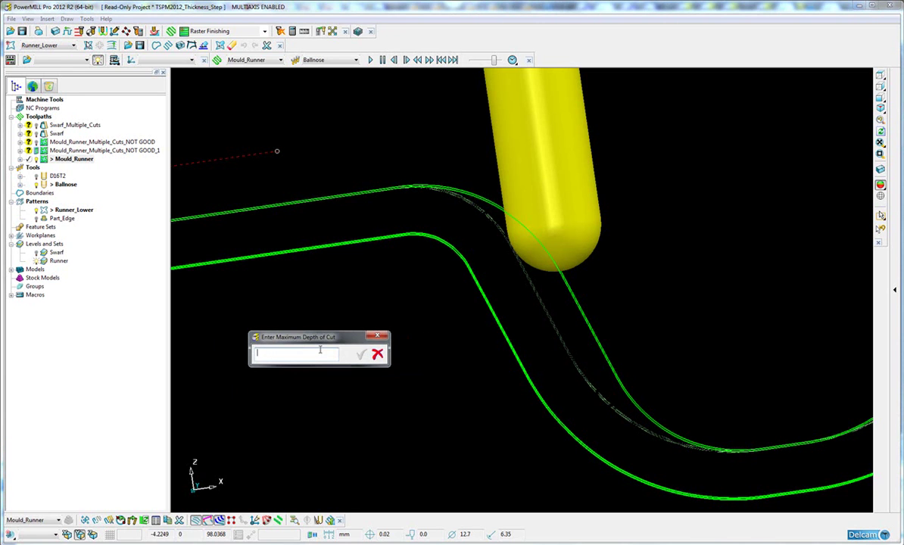
{"action": "type", "text": "1"}
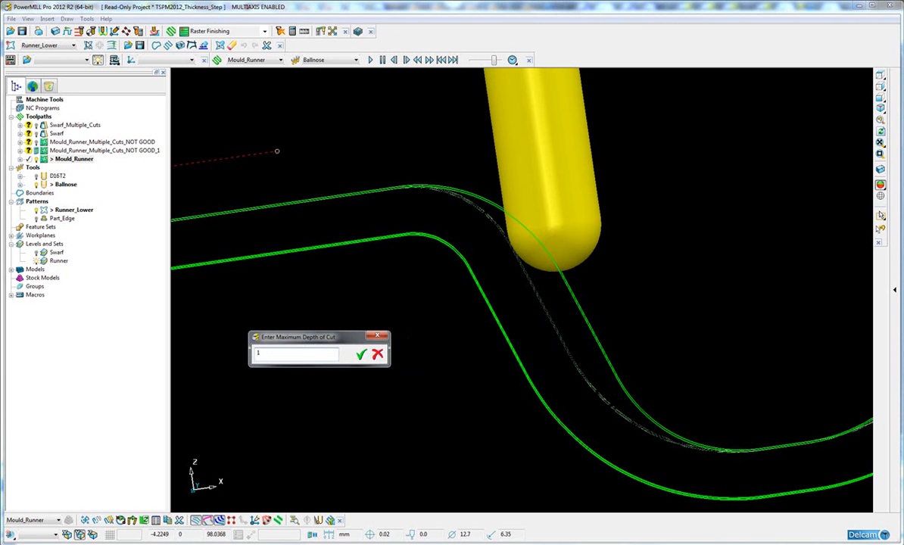
{"action": "left_click", "coordinate": [362, 354]}
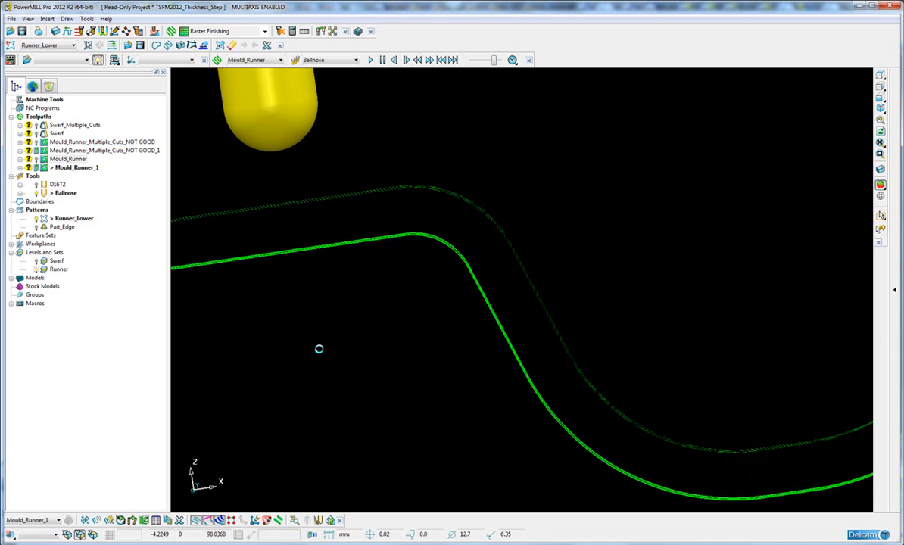
{"action": "mouse_move", "coordinate": [498, 285]}
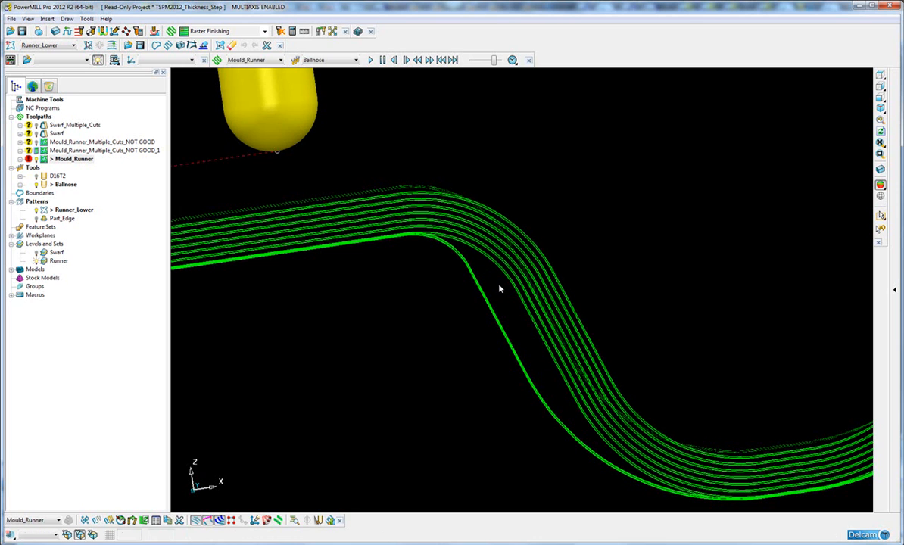
{"action": "mouse_move", "coordinate": [791, 207]}
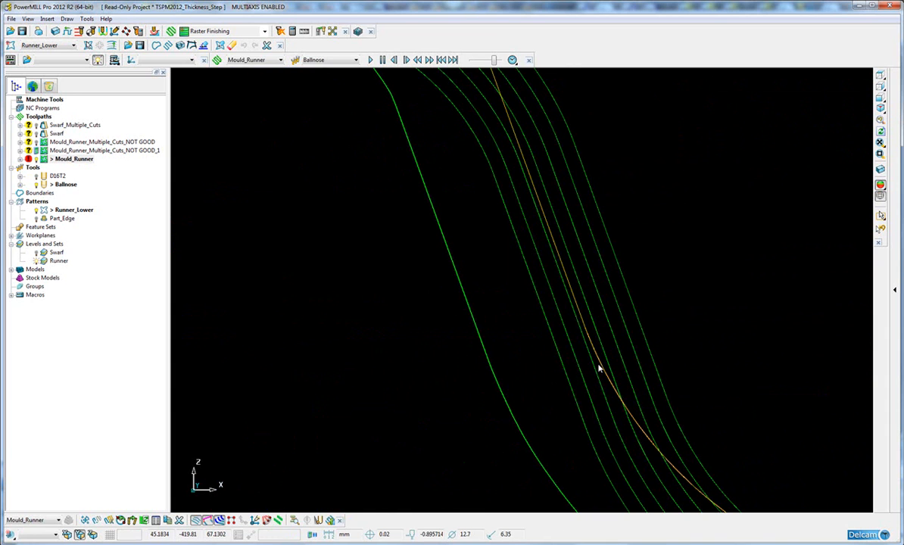
Bring up the Mould_Runner toolpath's context menu in the graphics window
{"action": "right_click", "coordinate": [598, 369]}
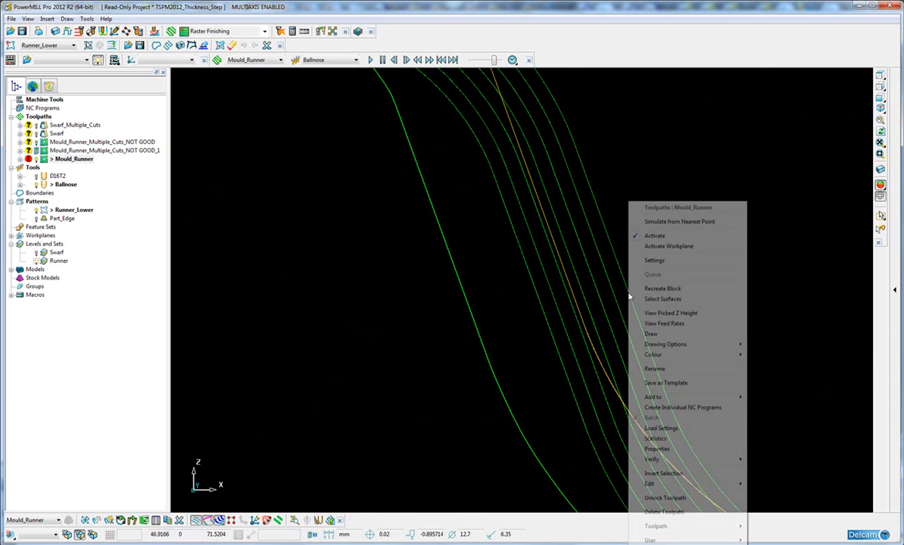